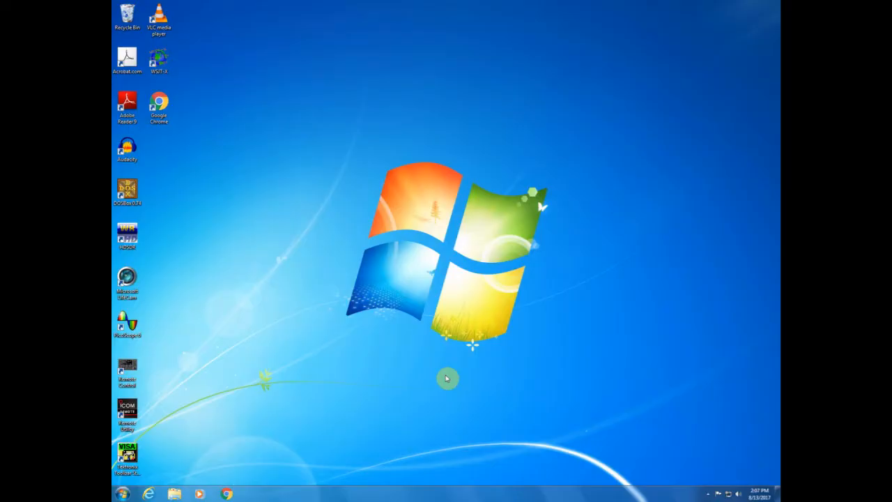
mouse_move(162, 485)
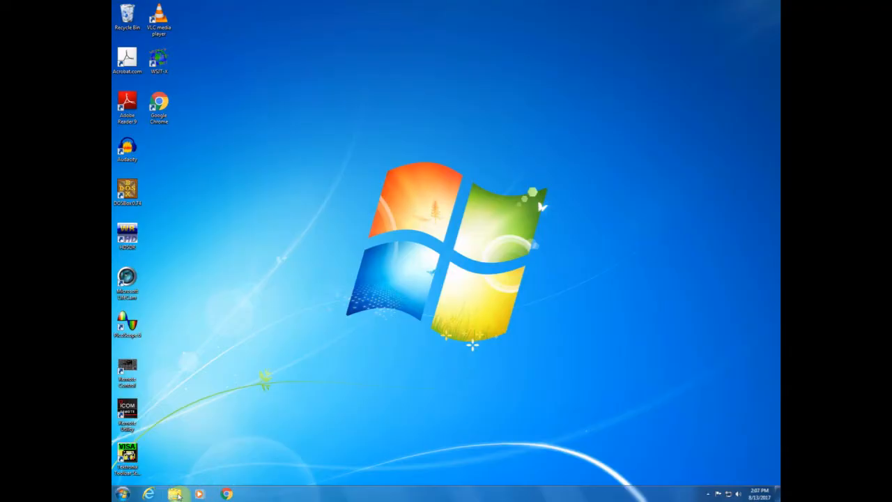
mouse_move(179, 494)
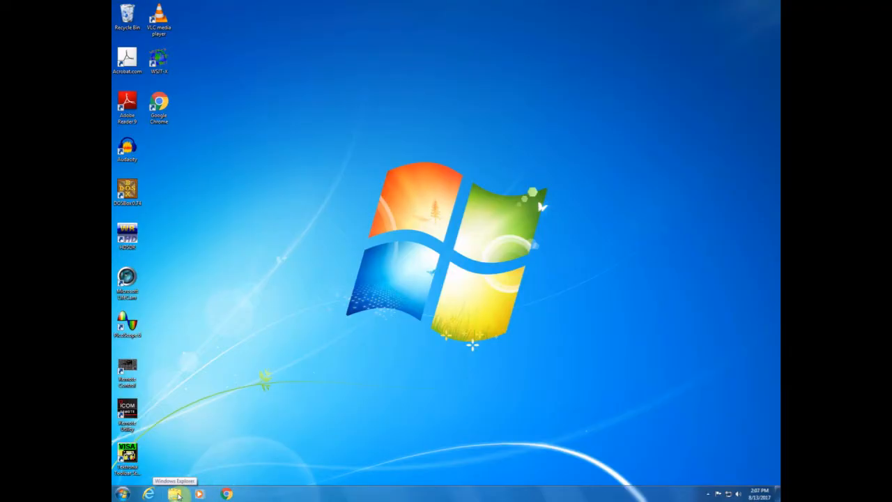
- Launch the Ham Radio Deluxe setup program from the Downloads folder in Windows Explorer
click(176, 493)
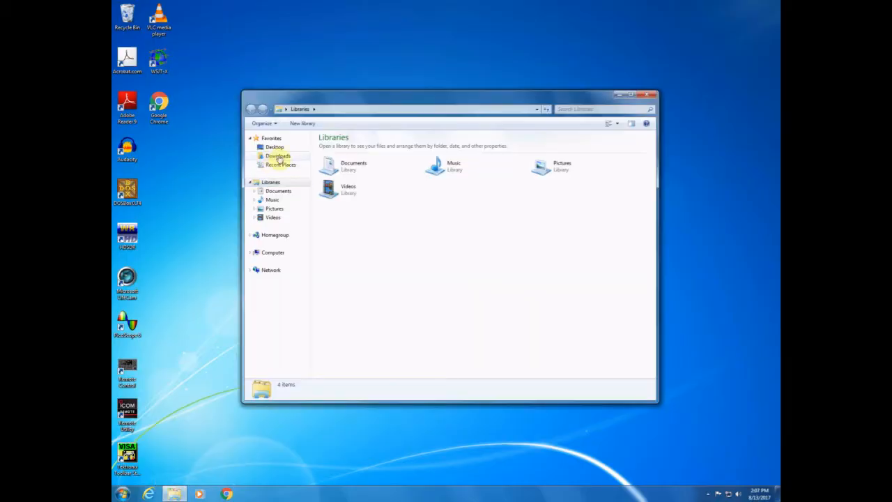
click(278, 156)
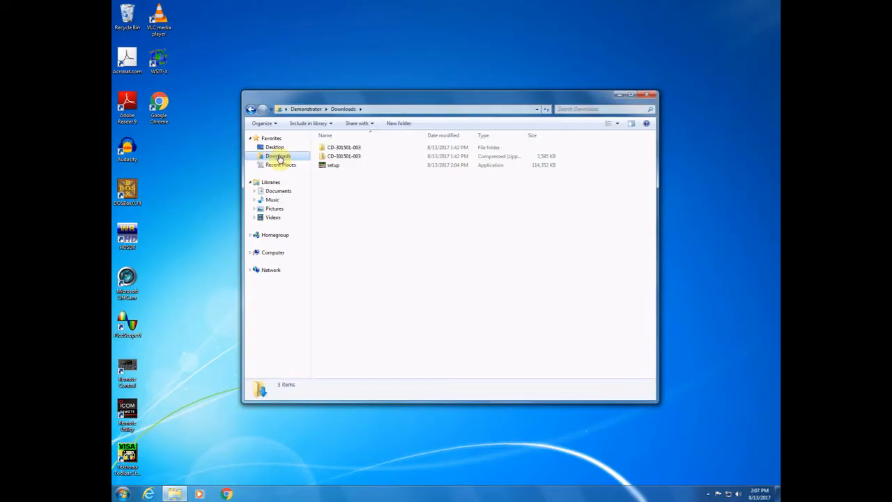
click(333, 165)
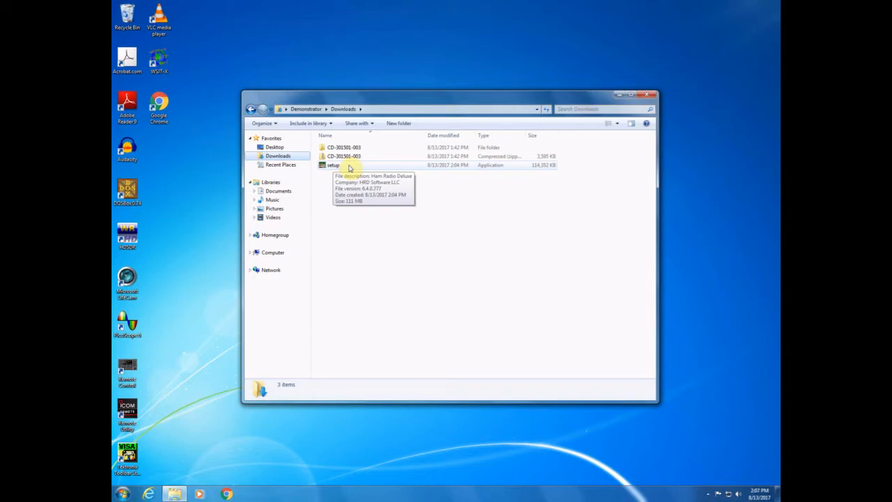
click(333, 164)
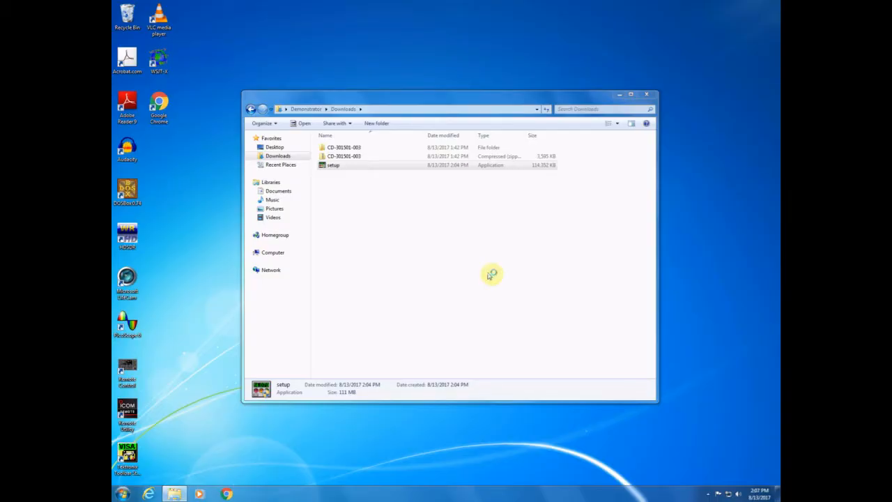
double_click(333, 164)
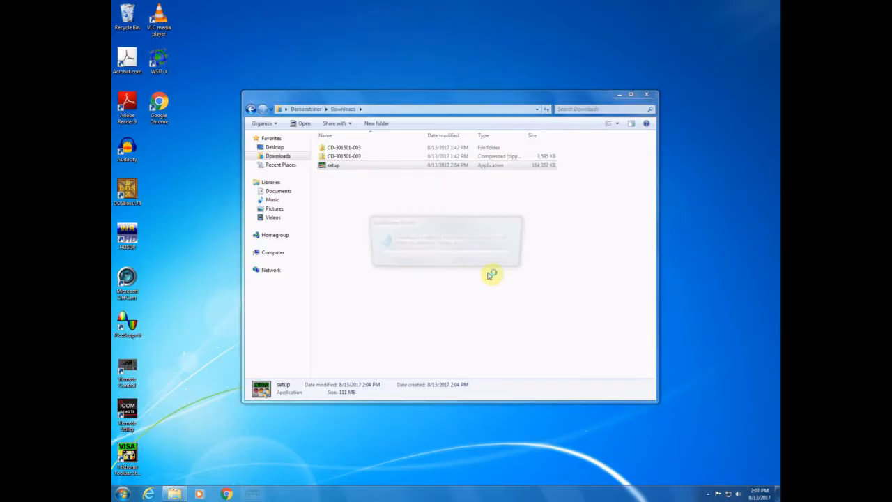
- Accept the license agreement and keep the default destination folder in the installer
double_click(332, 165)
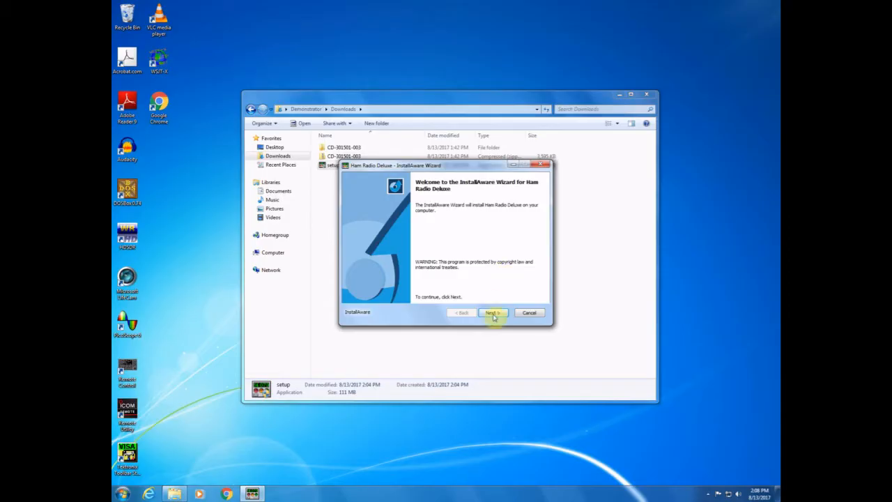
click(492, 312)
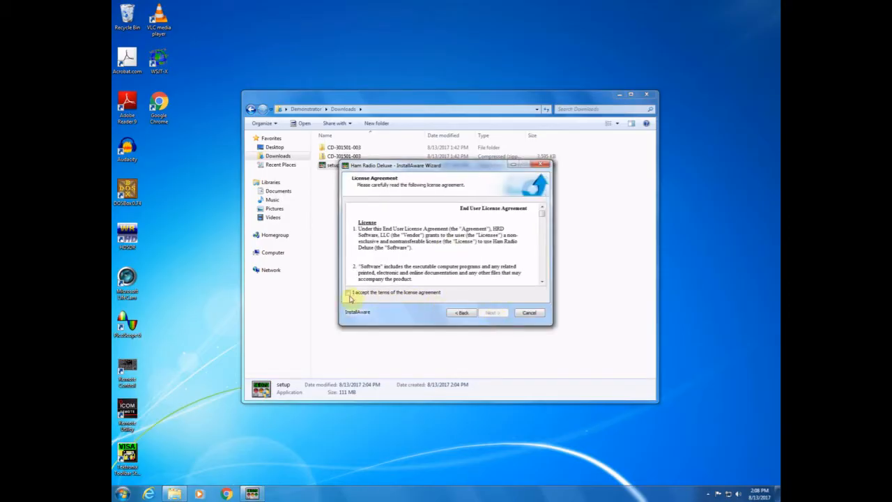
click(349, 292)
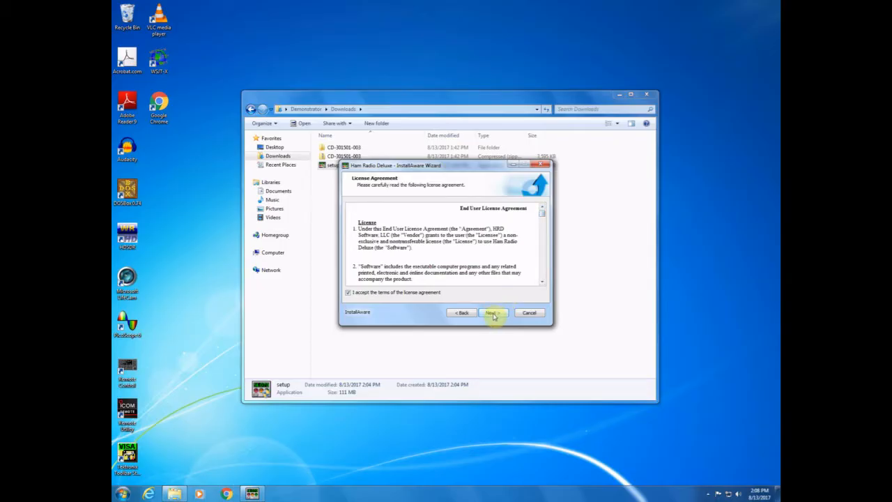
click(494, 312)
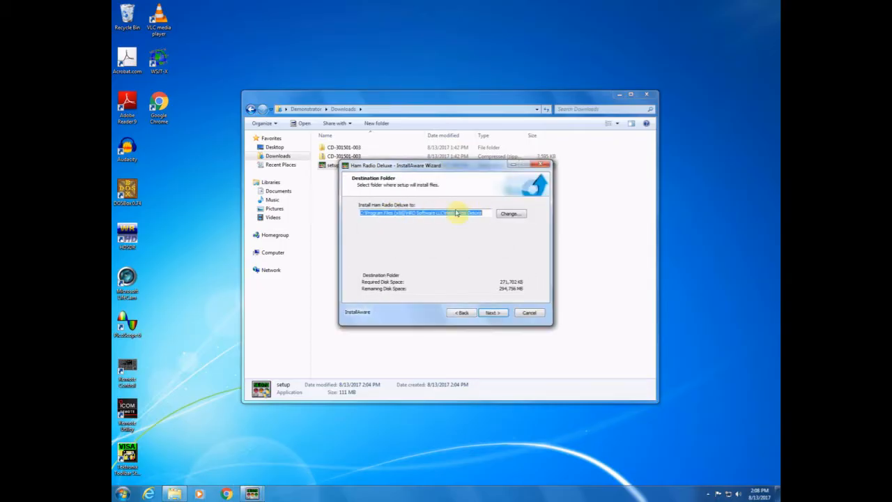
mouse_move(476, 235)
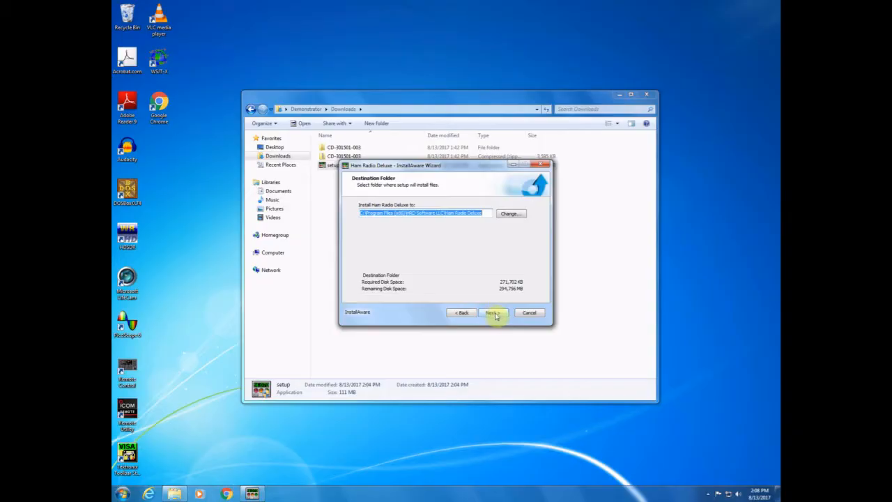
click(493, 312)
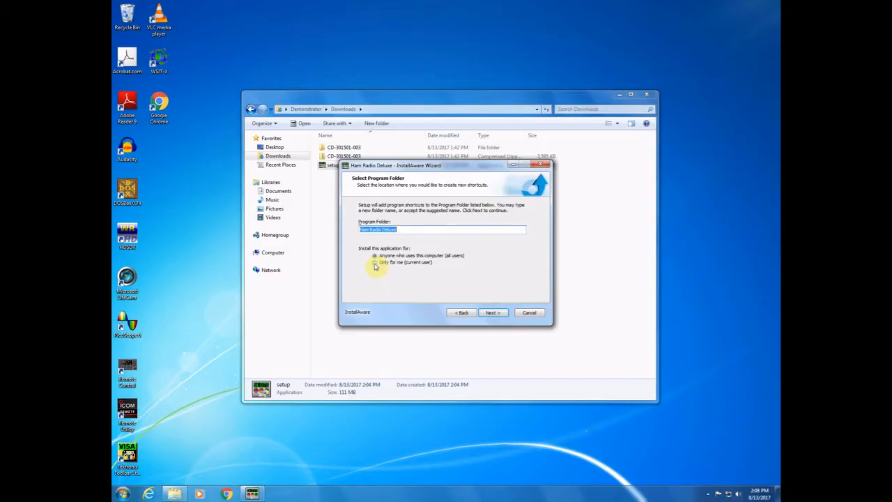
- Install for 'Only for me (current user)', run the installation and finish the wizard
click(375, 262)
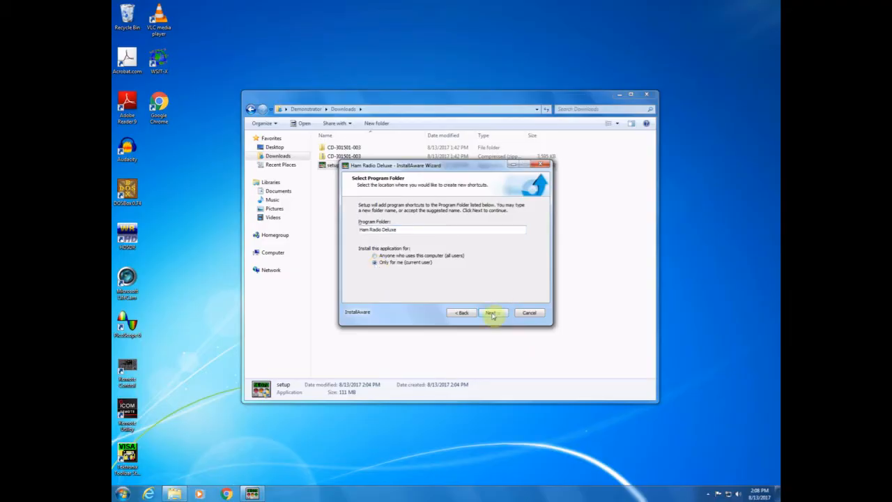
click(493, 312)
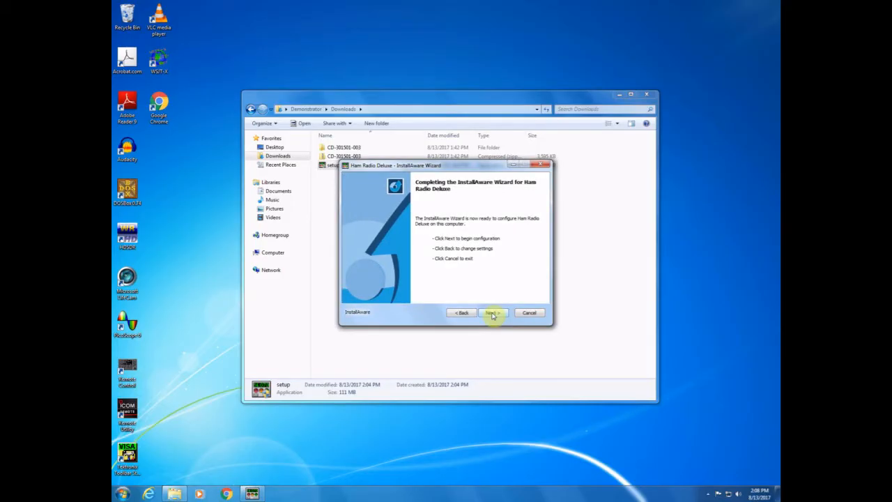
click(491, 312)
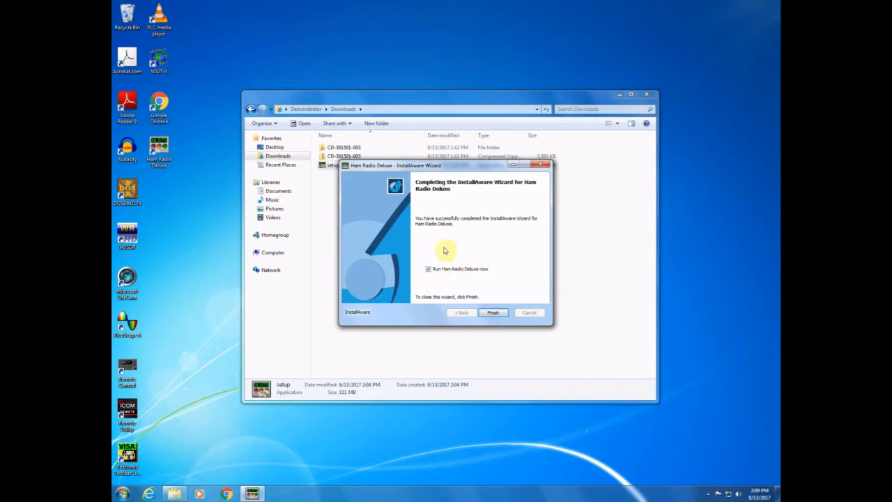
mouse_move(505, 225)
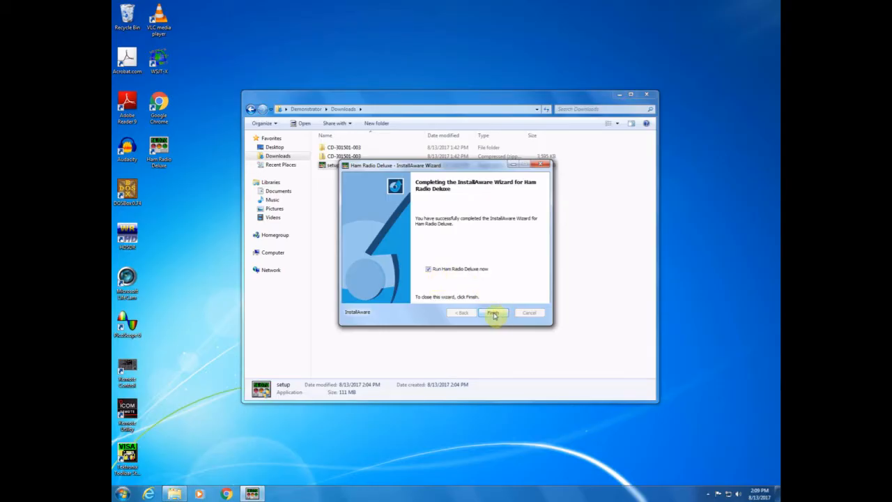
click(493, 312)
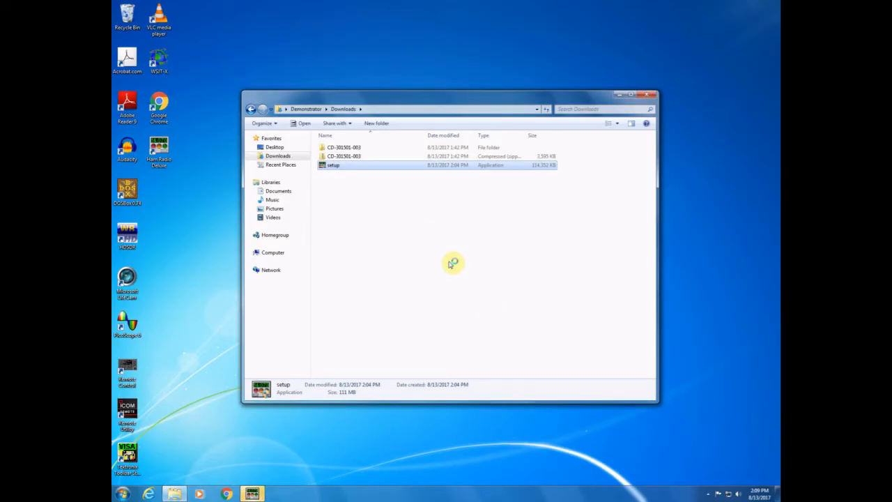
- Enter callsign KD5TKR and leave the activation key blank for the free 30-day trial
double_click(333, 165)
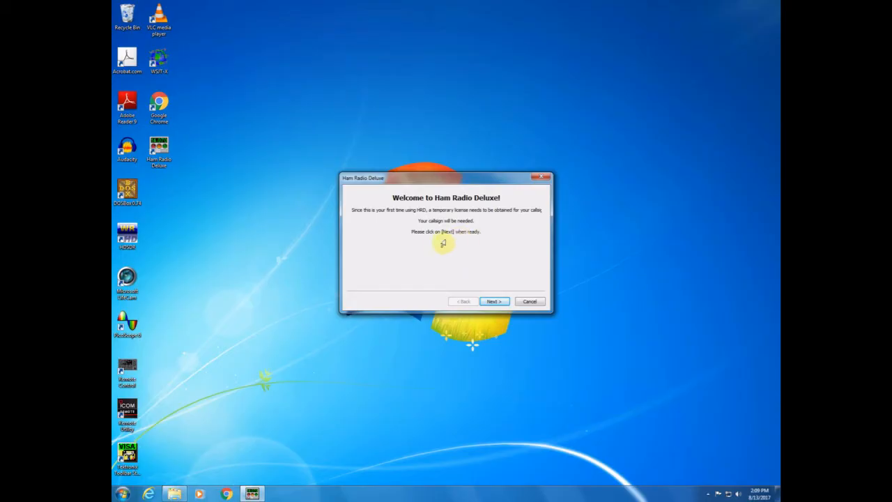
click(494, 301)
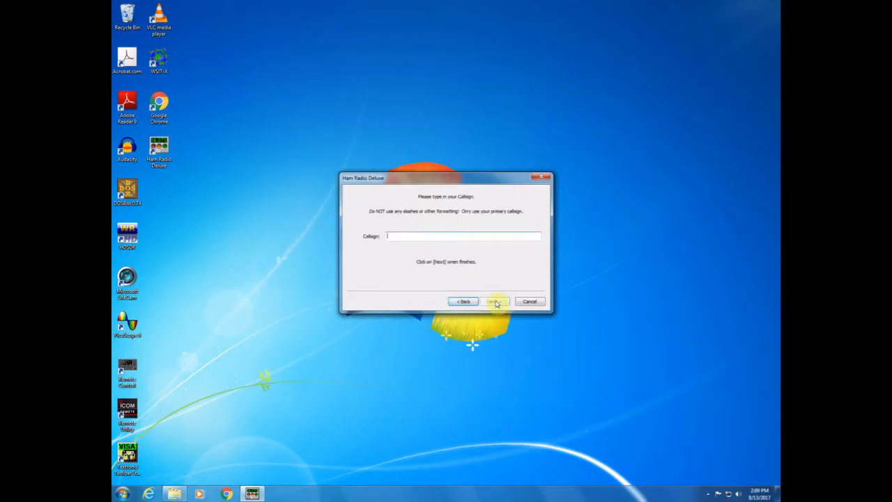
text(XD)
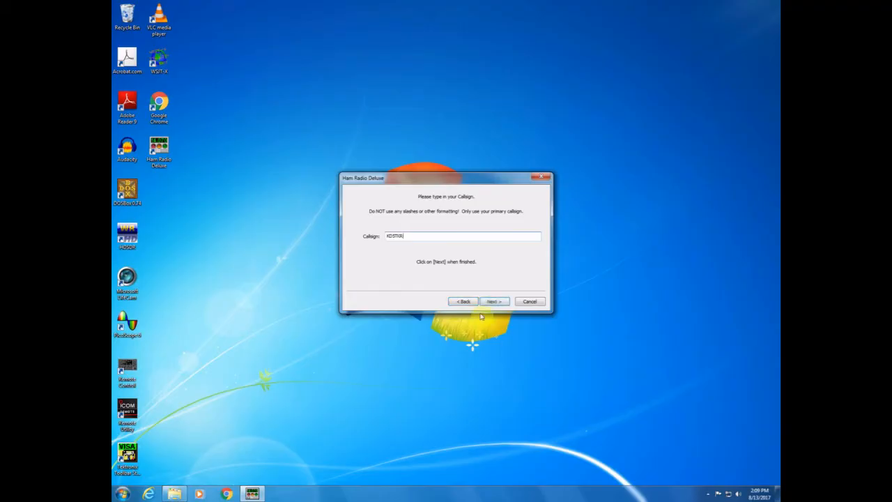
click(493, 301)
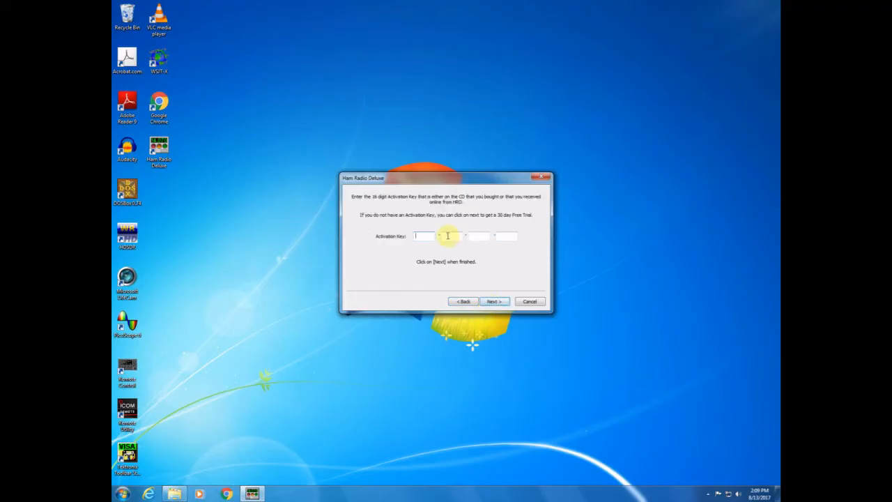
mouse_move(382, 228)
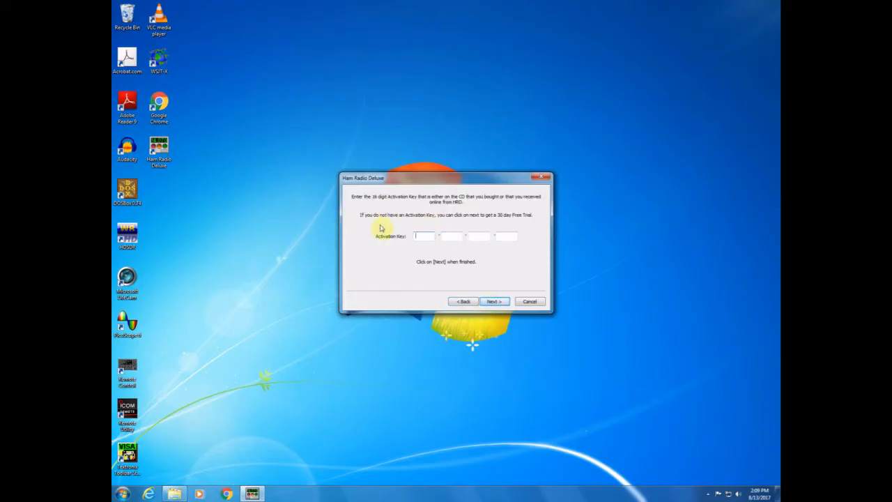
mouse_move(485, 224)
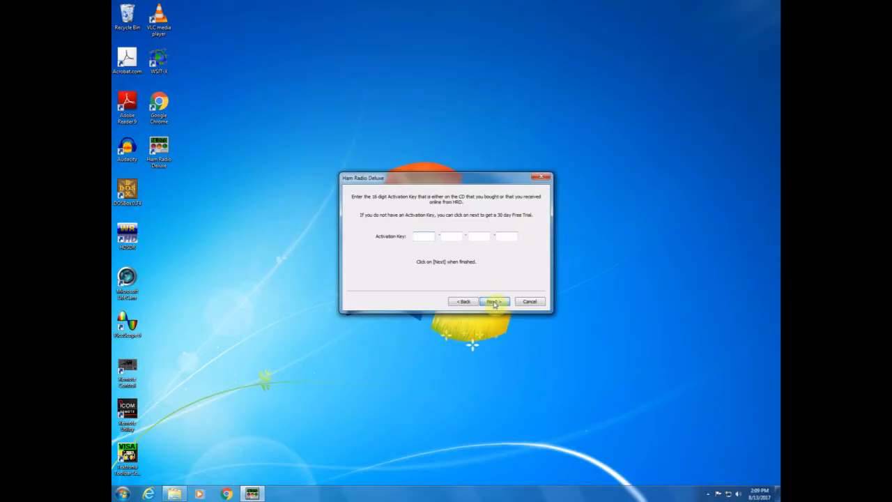
click(494, 301)
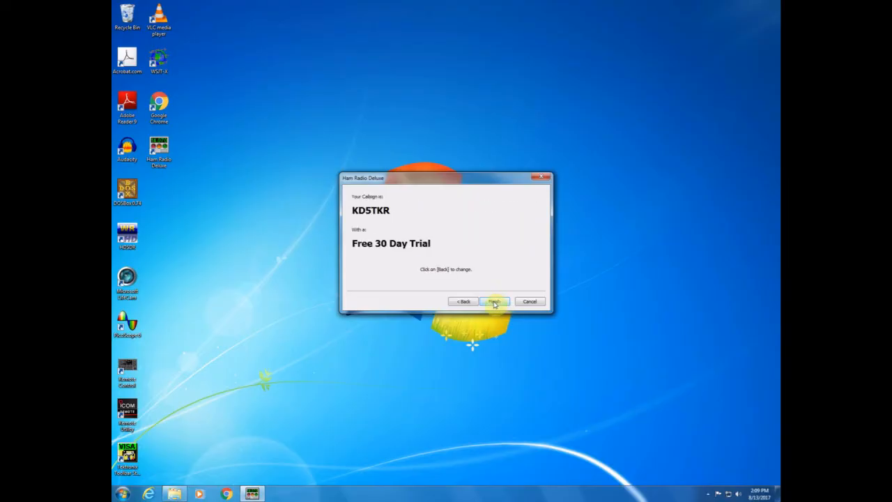
- Confirm the summary and obtain a Free Trial license for KD5TKR in License Manager
click(494, 301)
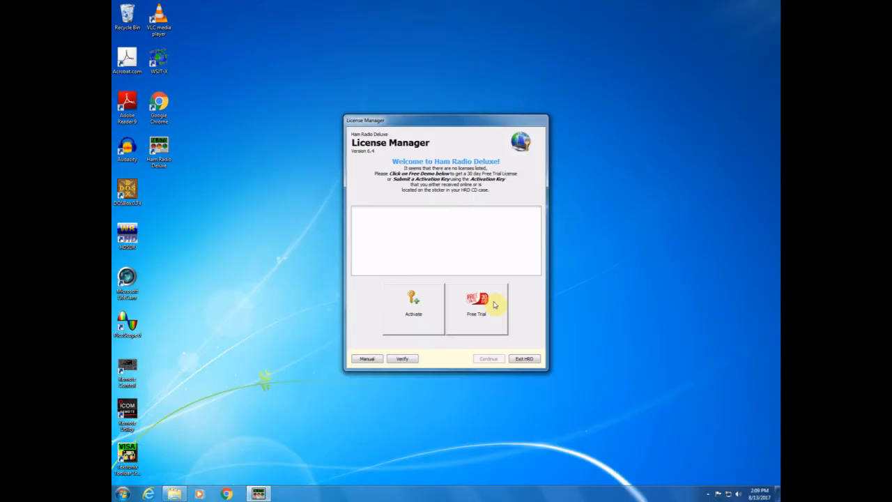
click(476, 306)
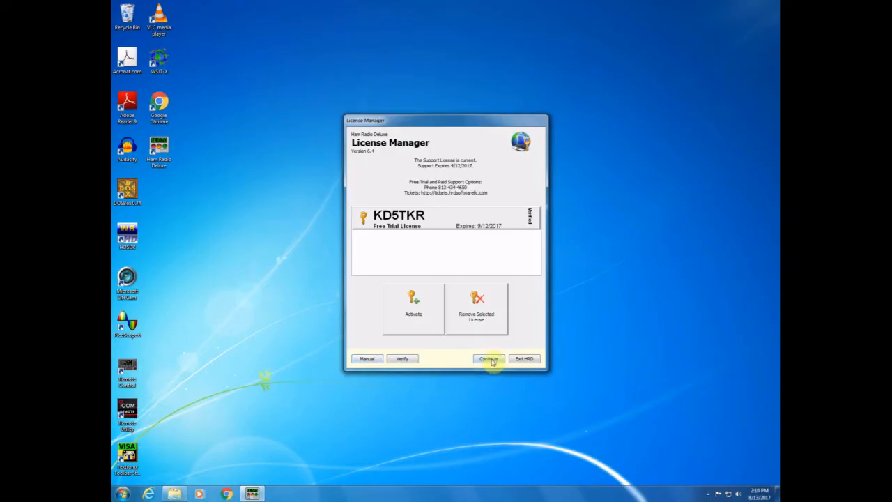
click(488, 359)
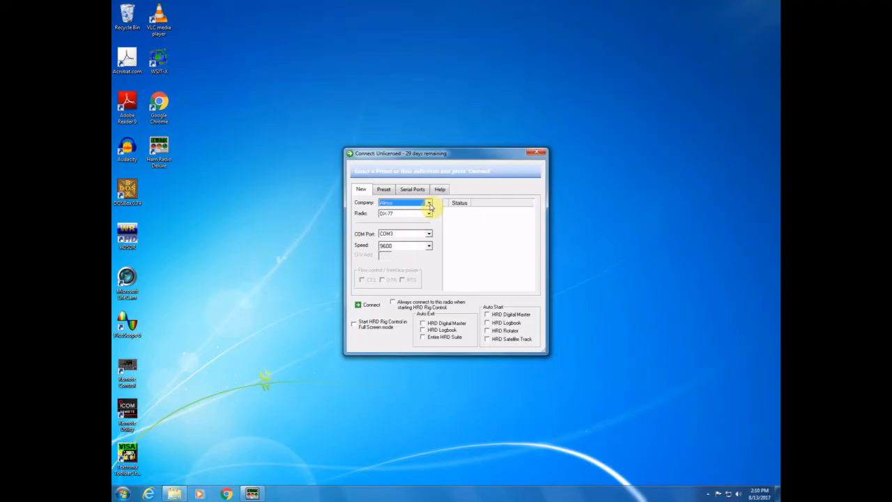
- Connect rig control to ICOM IC-7300 on COM3 at 115200 baud, showing 7.274.720
click(429, 203)
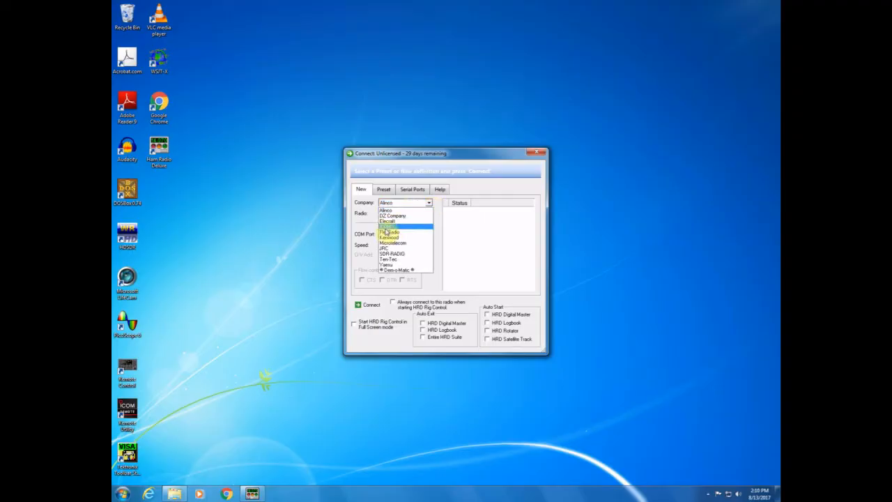
click(391, 232)
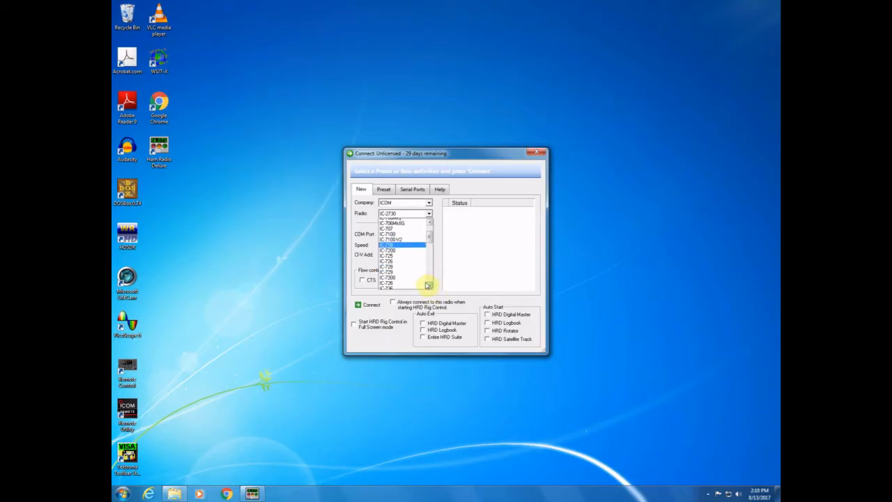
click(388, 245)
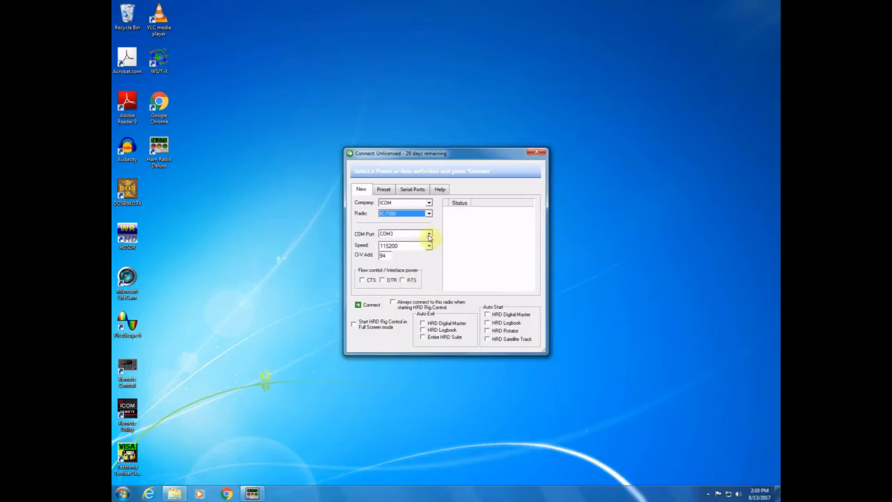
mouse_move(429, 250)
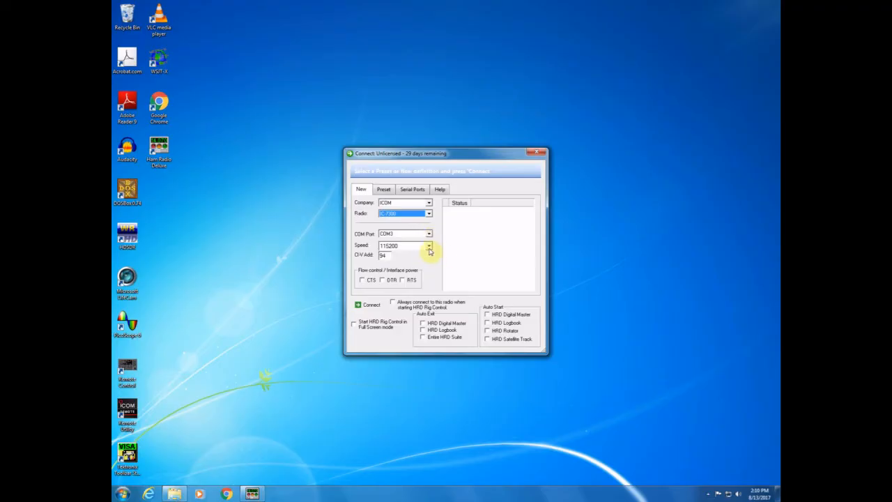
mouse_move(399, 253)
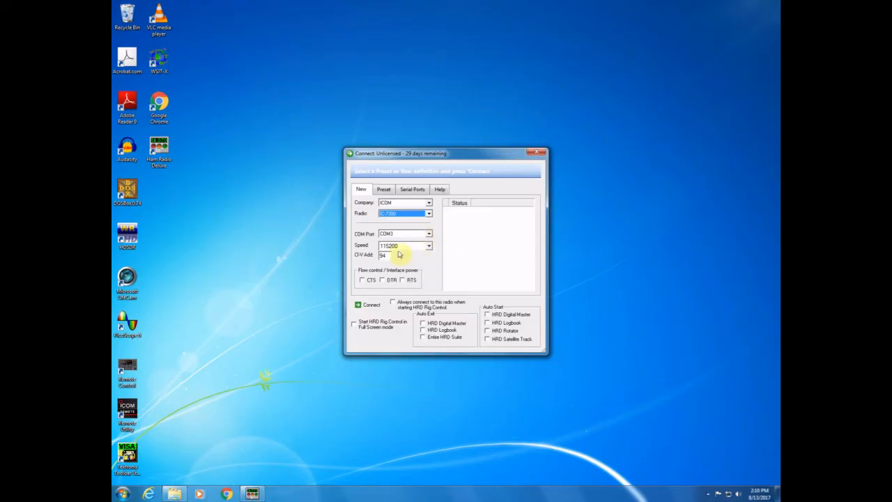
click(393, 255)
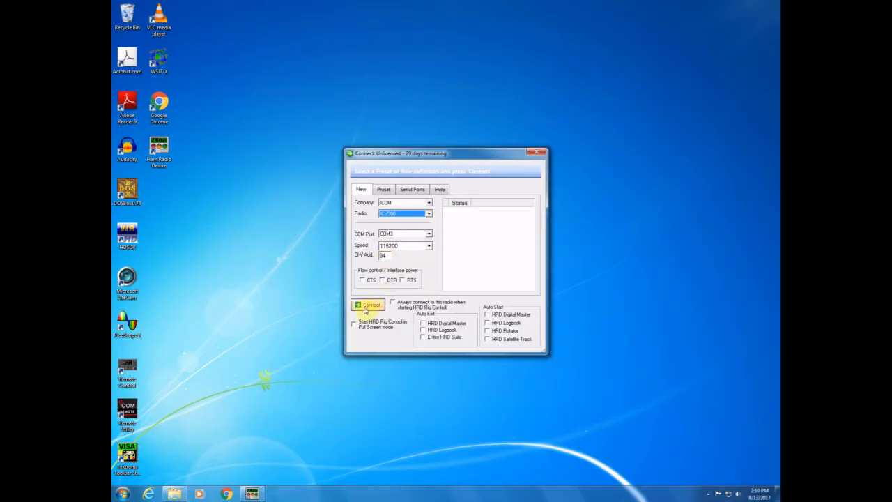
click(369, 305)
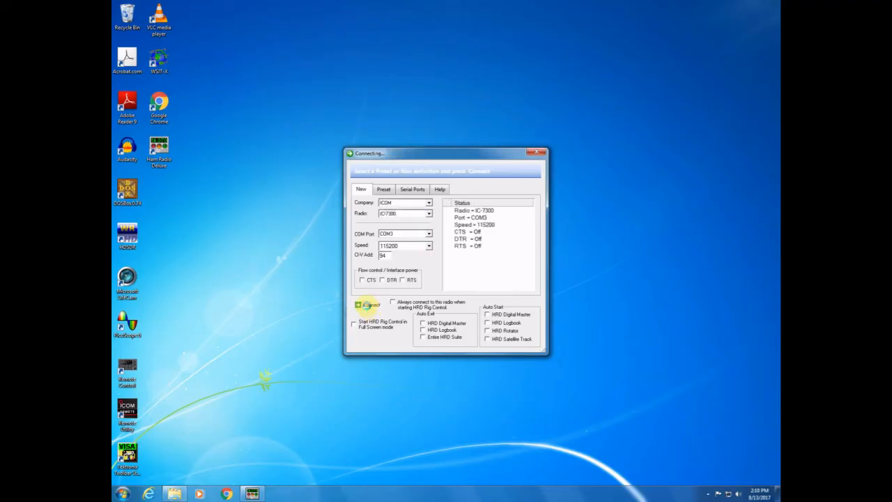
click(368, 305)
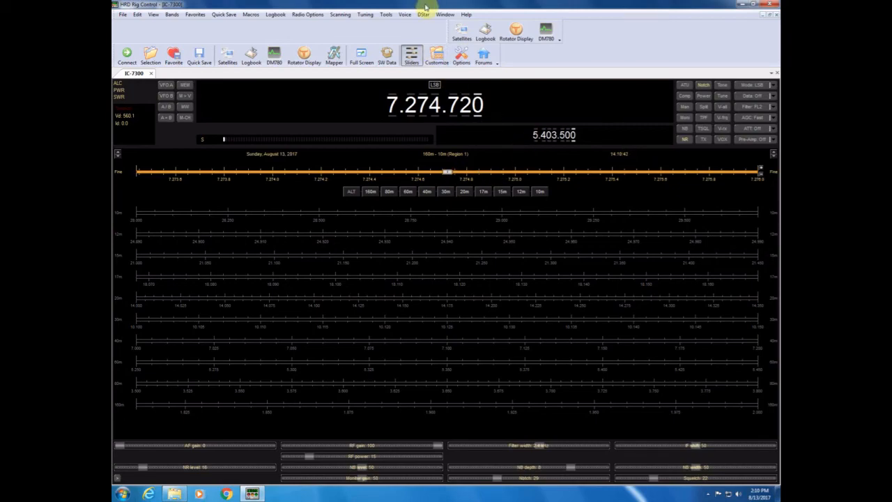
- Show the About window with version 6.4.0.777 from the Help menu
click(466, 14)
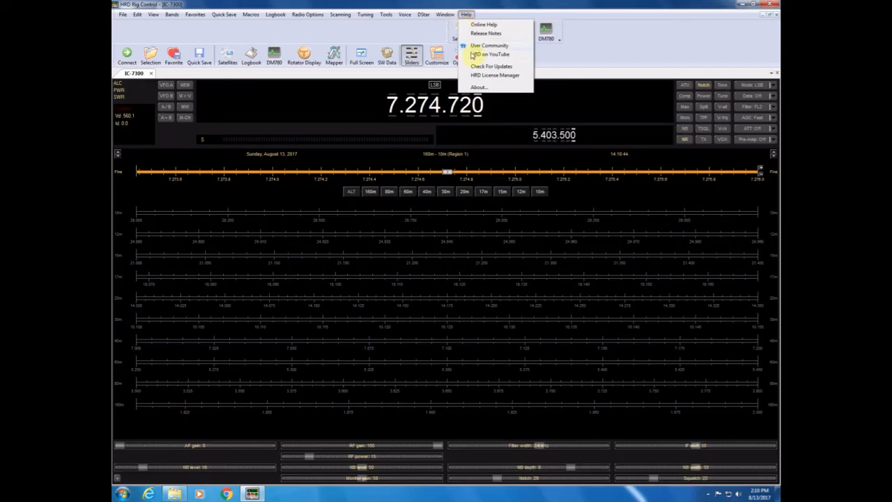
click(480, 87)
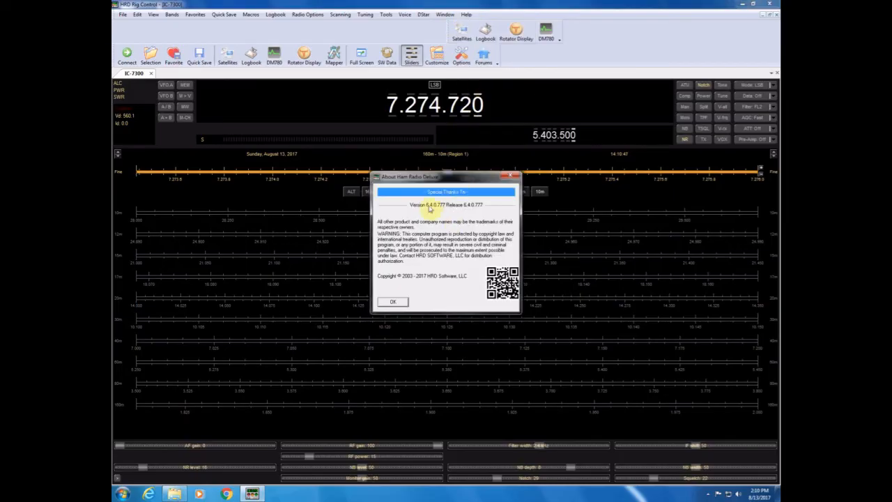